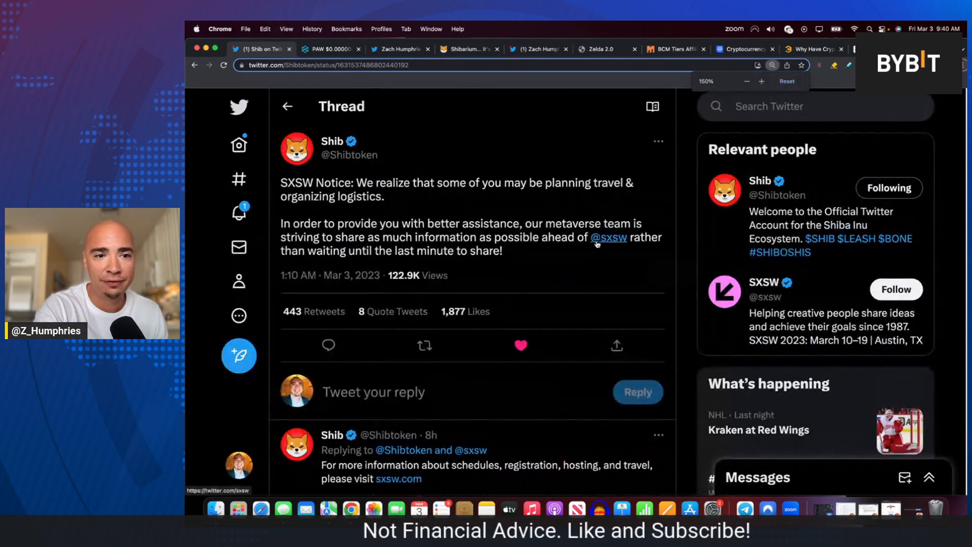
pyautogui.click(761, 81)
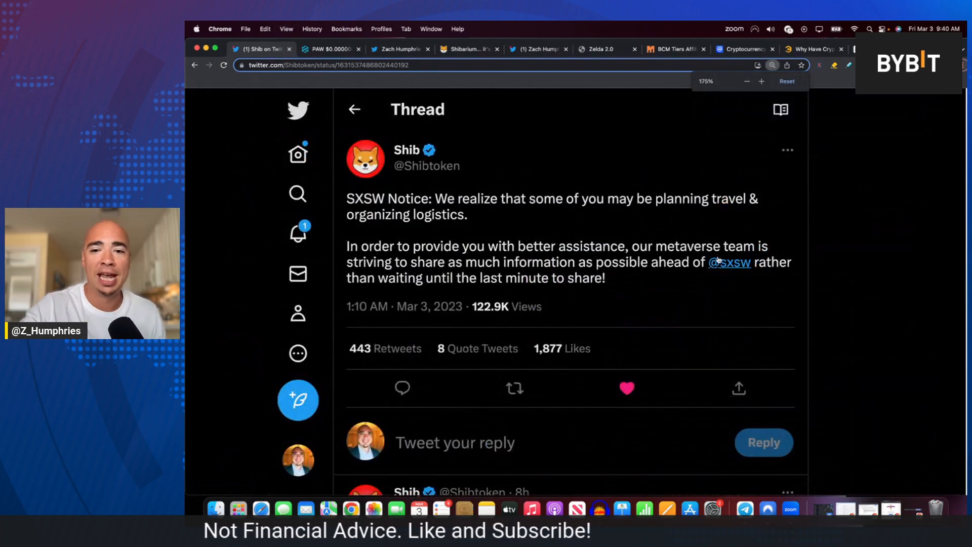
pyautogui.moveTo(730, 261)
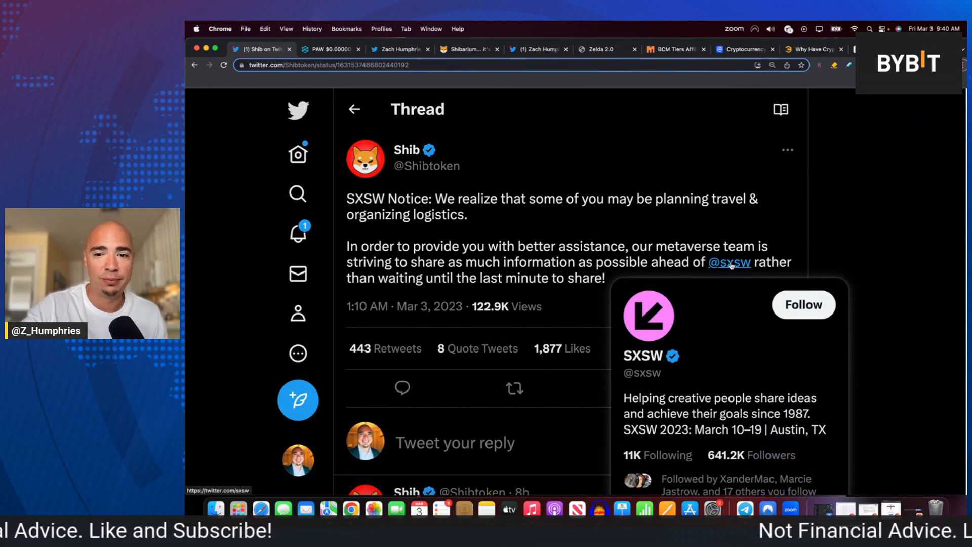
pyautogui.click(625, 388)
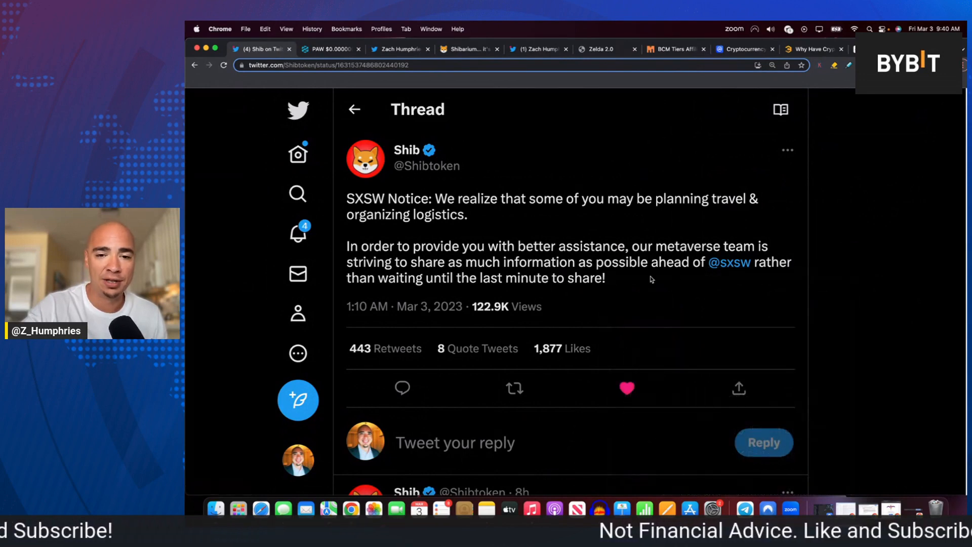
pyautogui.moveTo(729, 261)
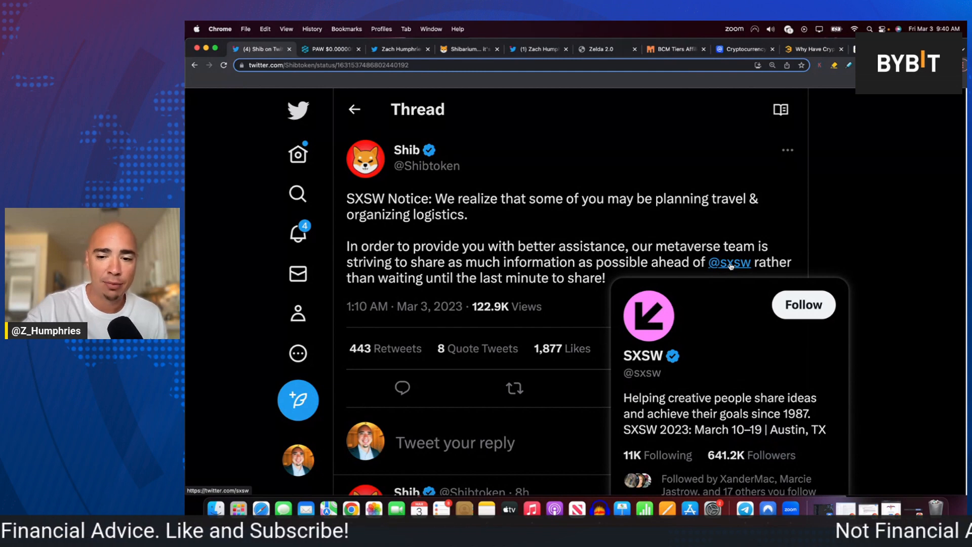
pyautogui.click(625, 376)
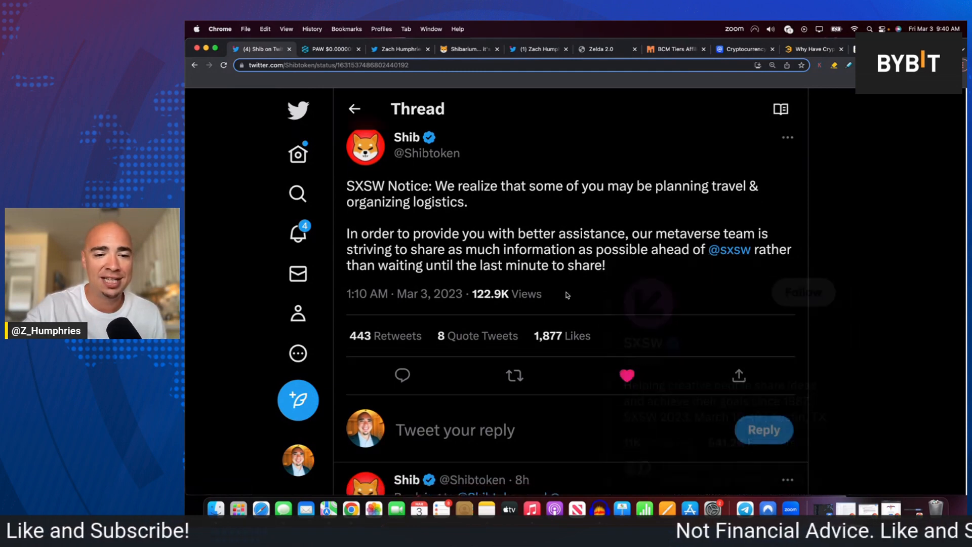
# Step: Scroll down to Shib's follow-up reply with the sxsw.com link and SXSW 2023 banner
pyautogui.scroll(-3)
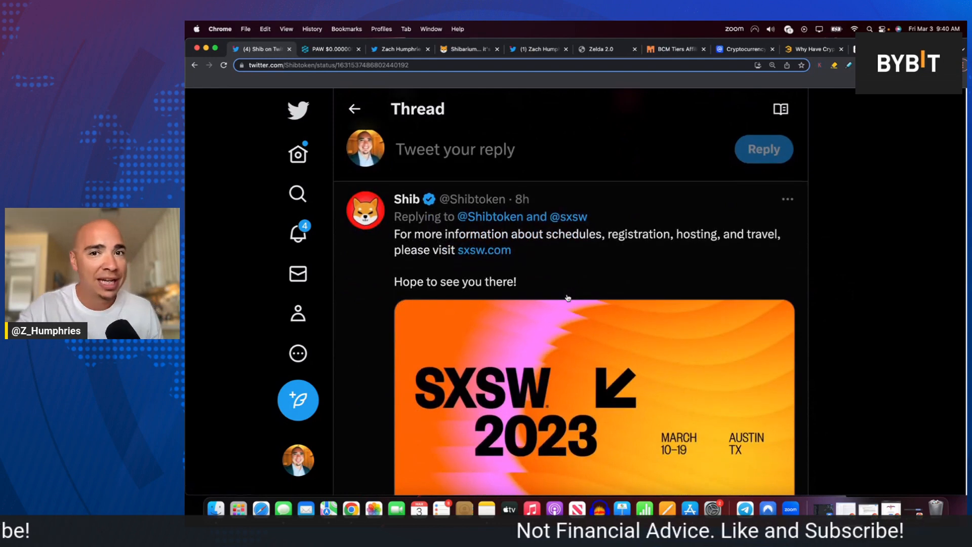
pyautogui.scroll(-3)
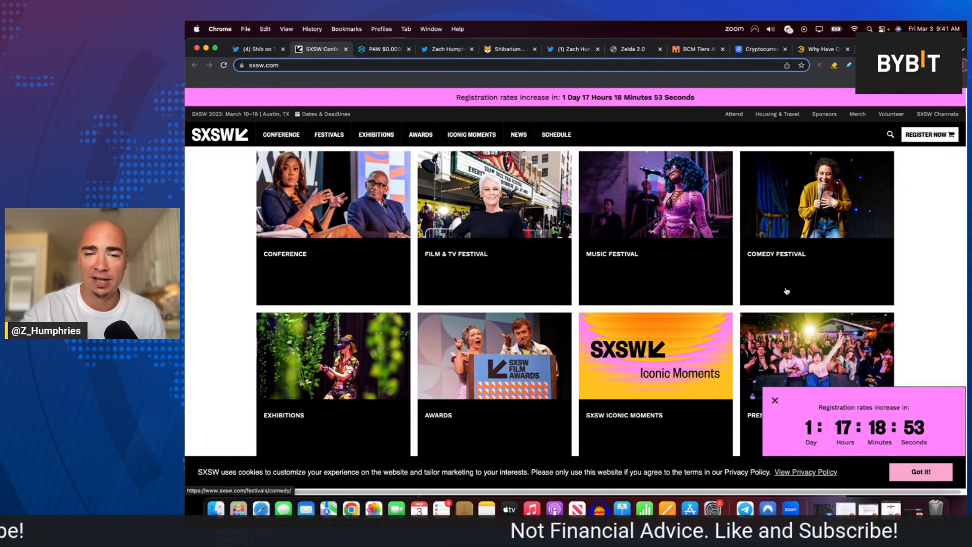
# Step: Move from the sxsw.com festival overview to the Exhibitions page
pyautogui.scroll(-3)
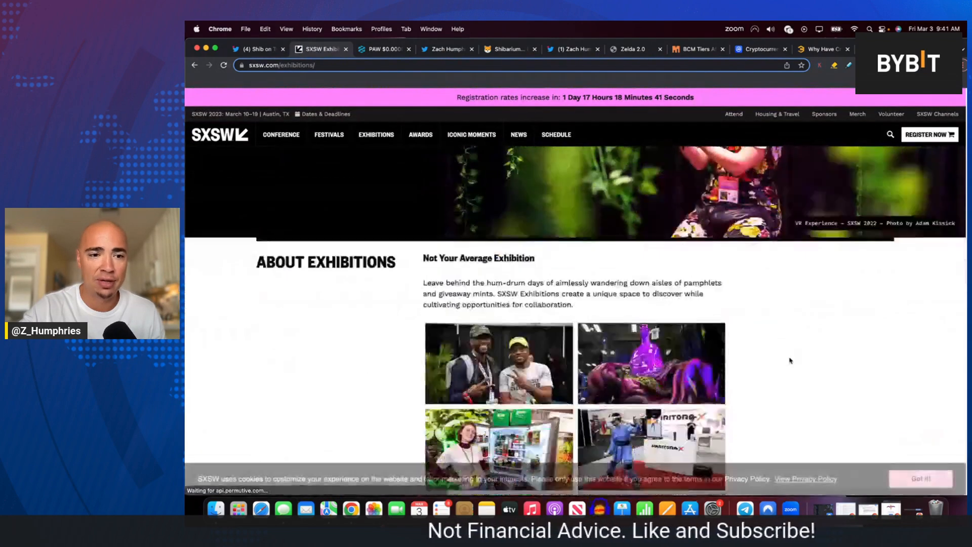
# Step: Browse down the Exhibitions page, then return to the Shib thread tab on Twitter
pyautogui.scroll(-3)
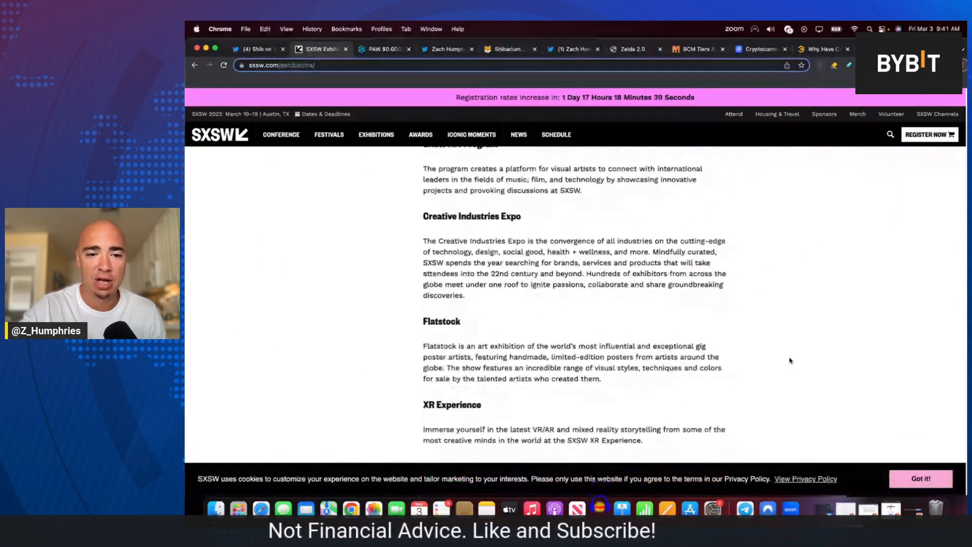
pyautogui.scroll(-3)
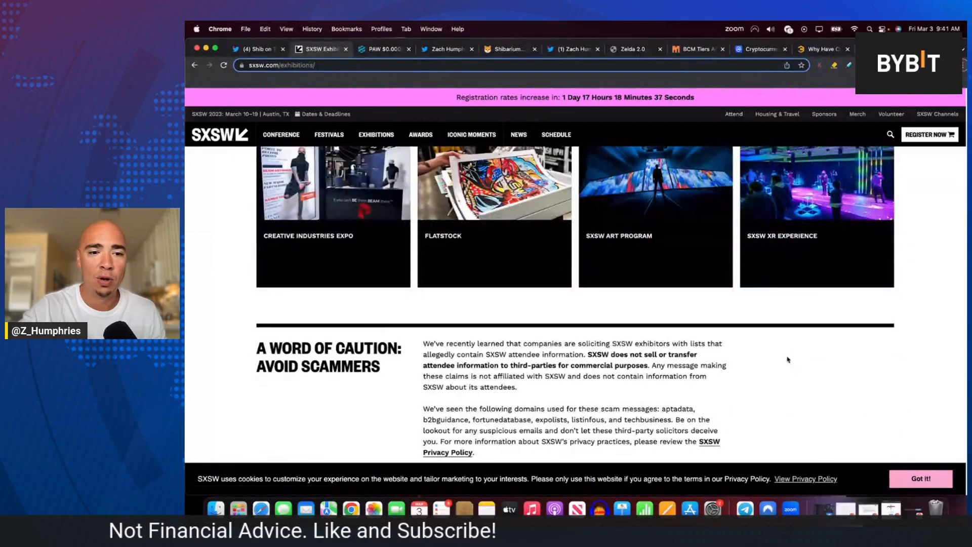
pyautogui.scroll(-3)
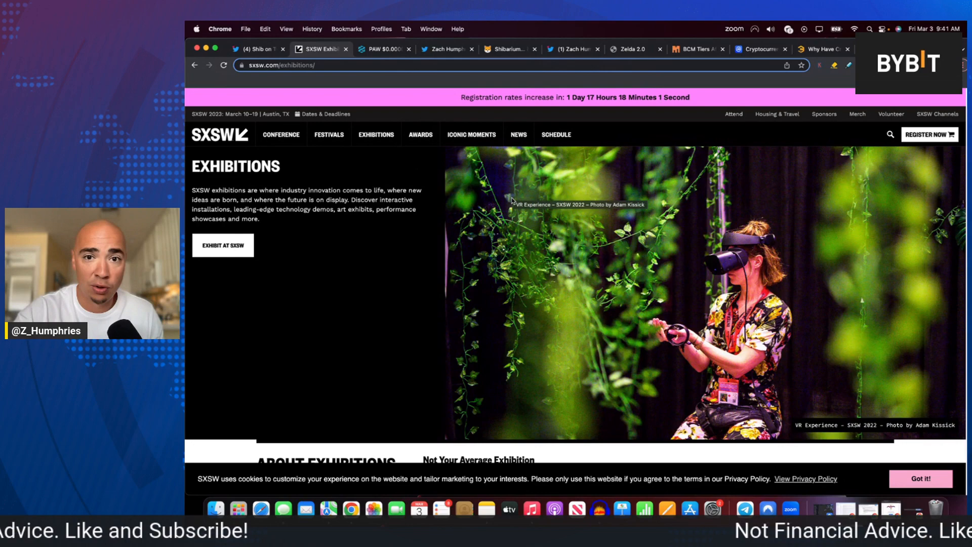
pyautogui.click(256, 49)
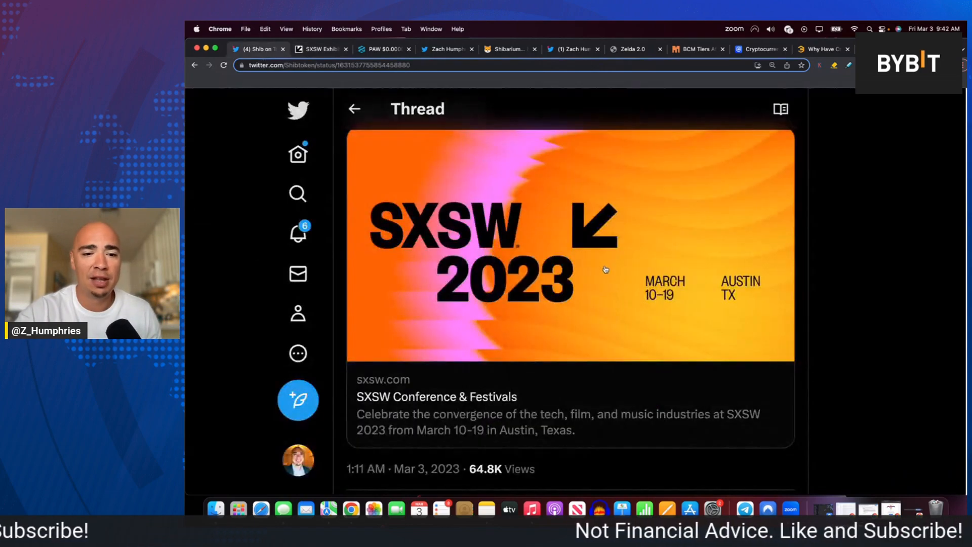
# Step: Restore default zoom so the SXSW notice and sxsw.com reply show together
pyautogui.scroll(-3)
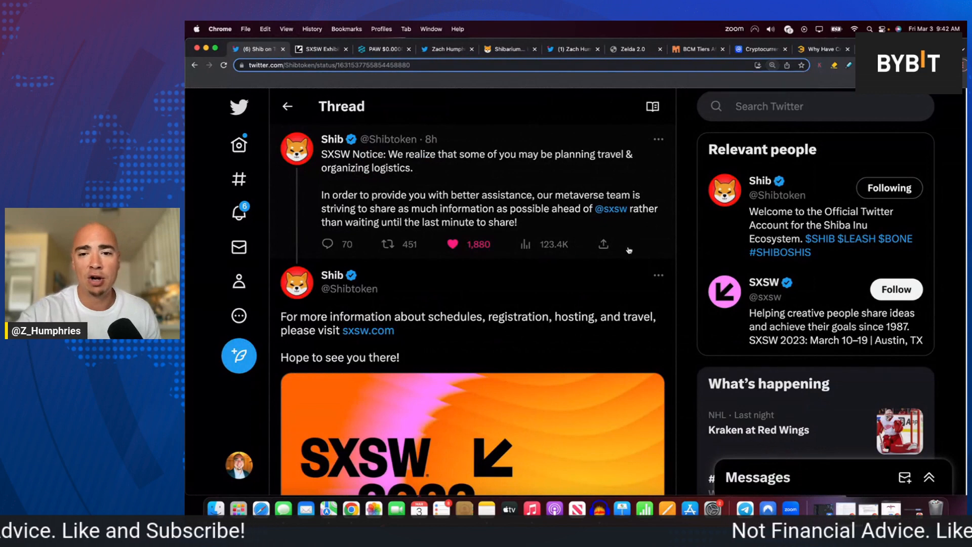
pyautogui.moveTo(679, 335)
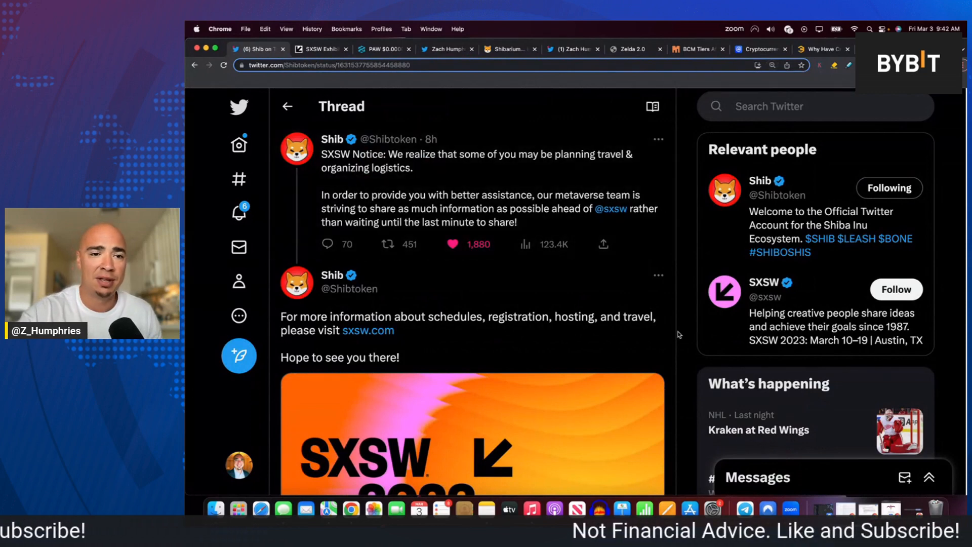
pyautogui.moveTo(530, 190)
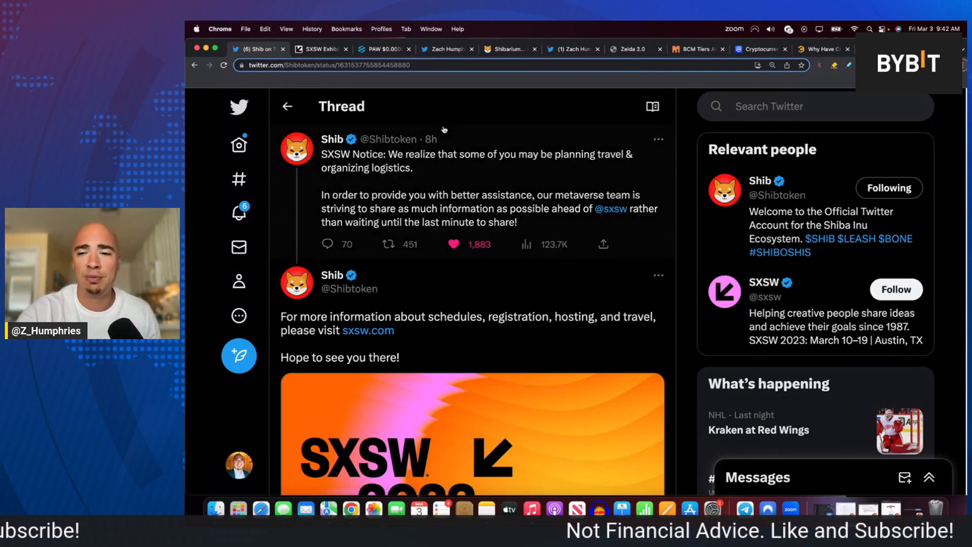
pyautogui.moveTo(473, 170)
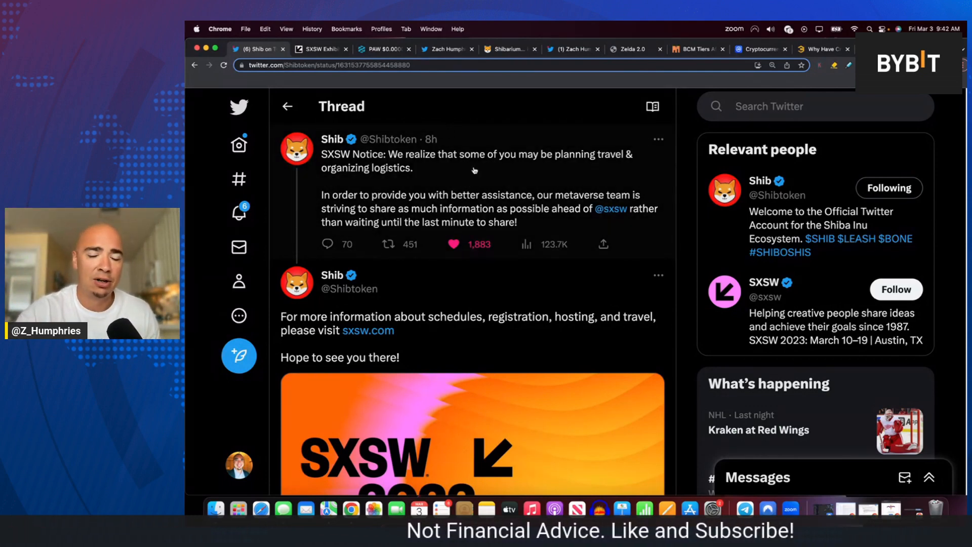
pyautogui.moveTo(689, 223)
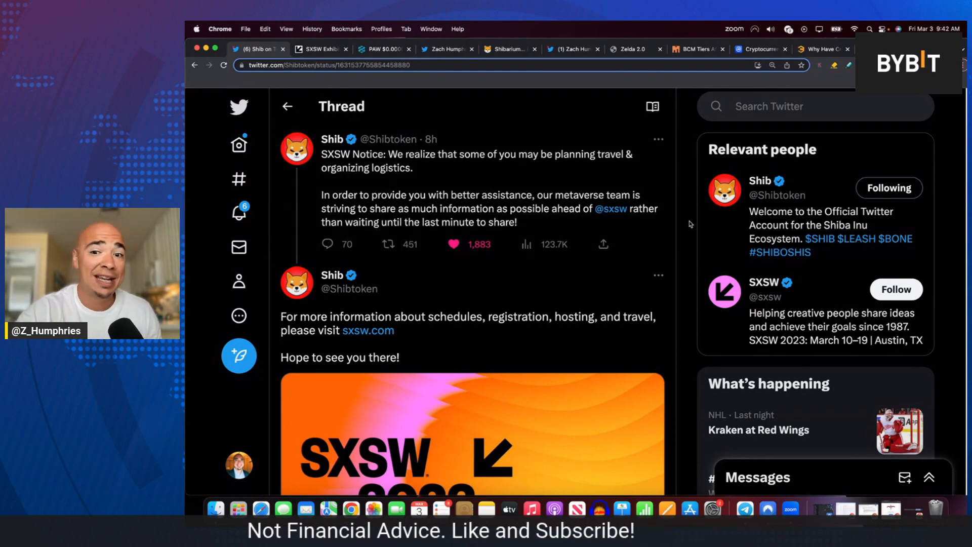
pyautogui.scroll(-3)
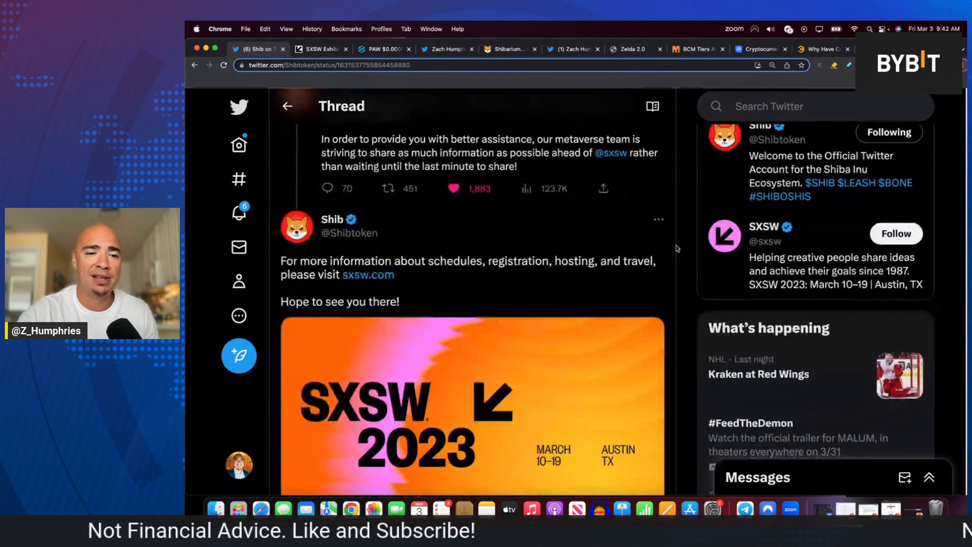
pyautogui.scroll(3)
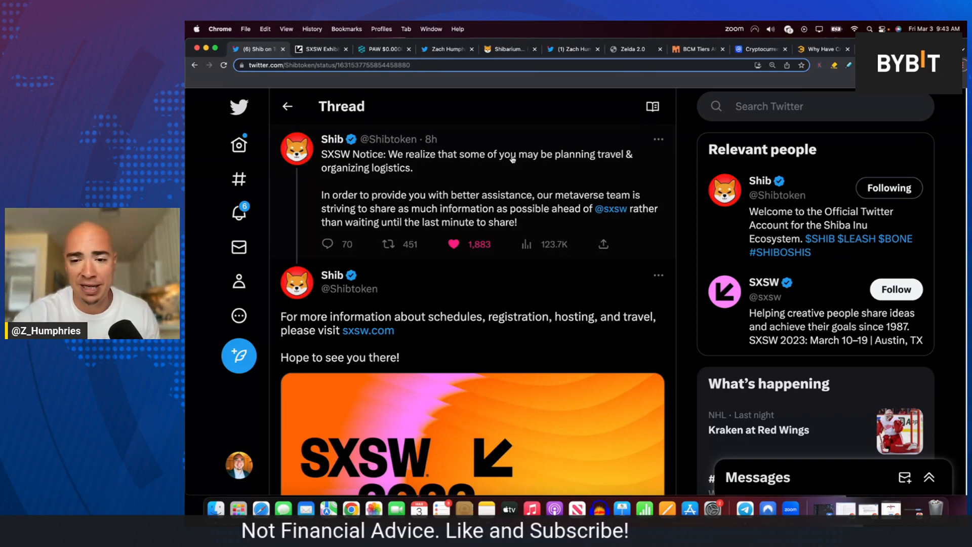
pyautogui.moveTo(629, 214)
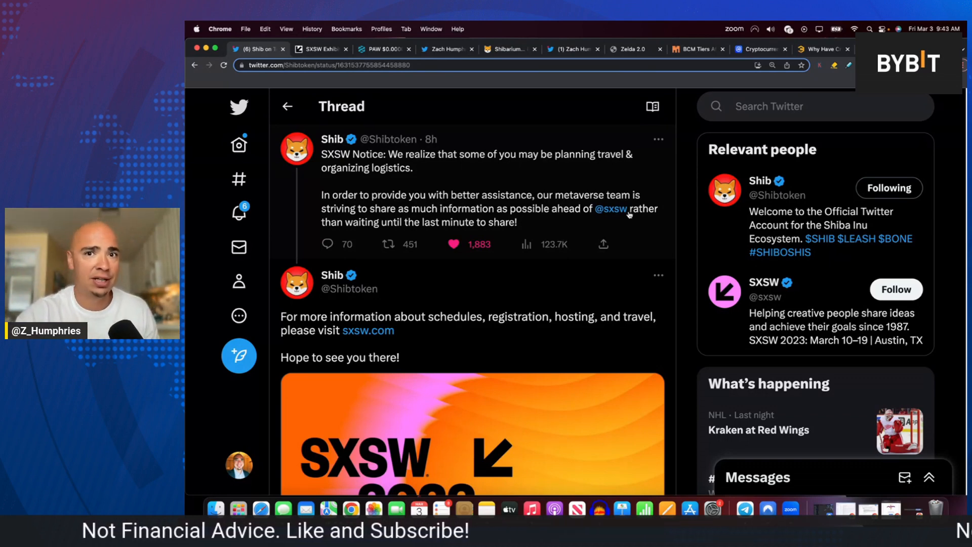